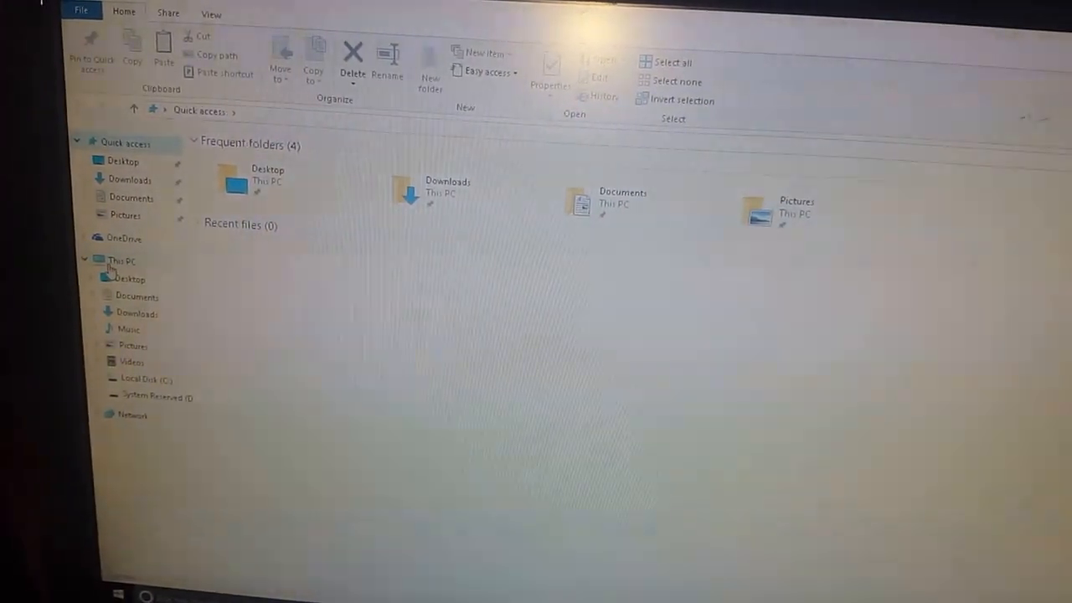
Step: Switch to This PC to list the drives, including two DVD RW drives
left_click(120, 259)
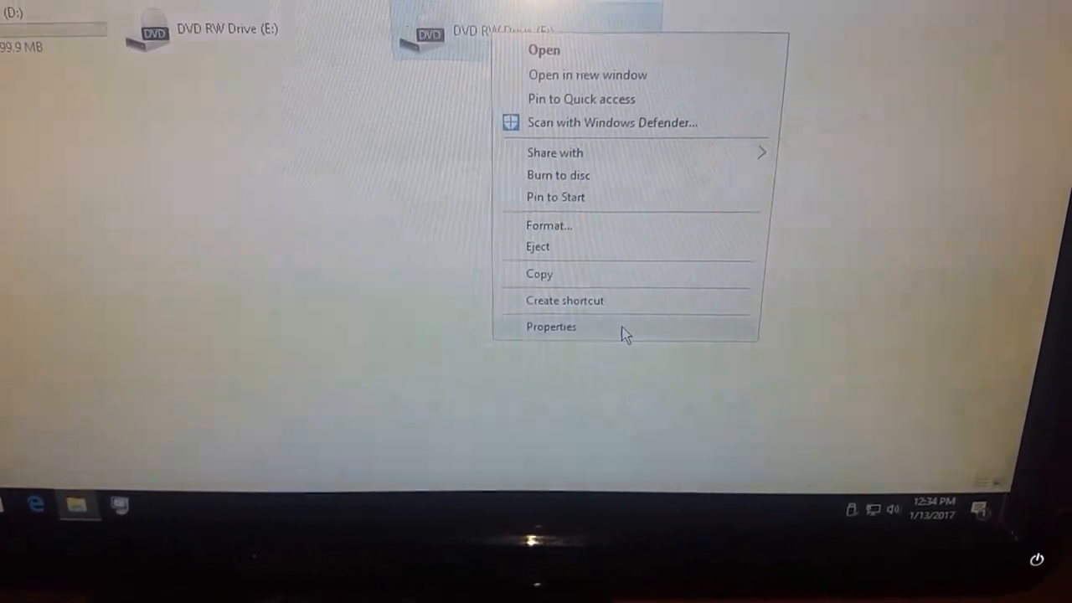
Step: Open DVD RW Drive (F:) Properties on the Recording tab
left_click(550, 327)
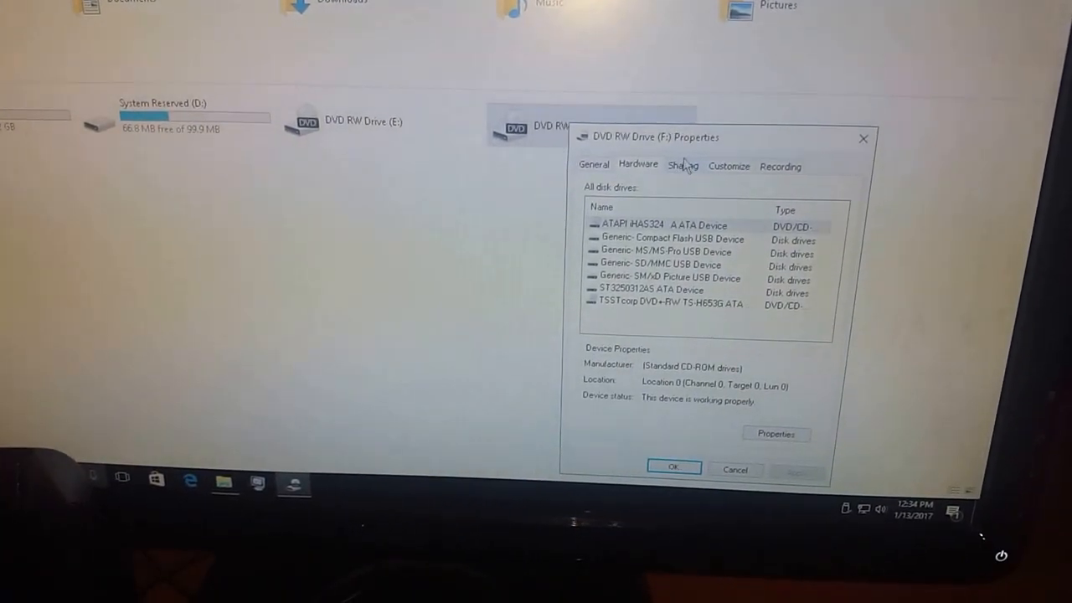
left_click(799, 162)
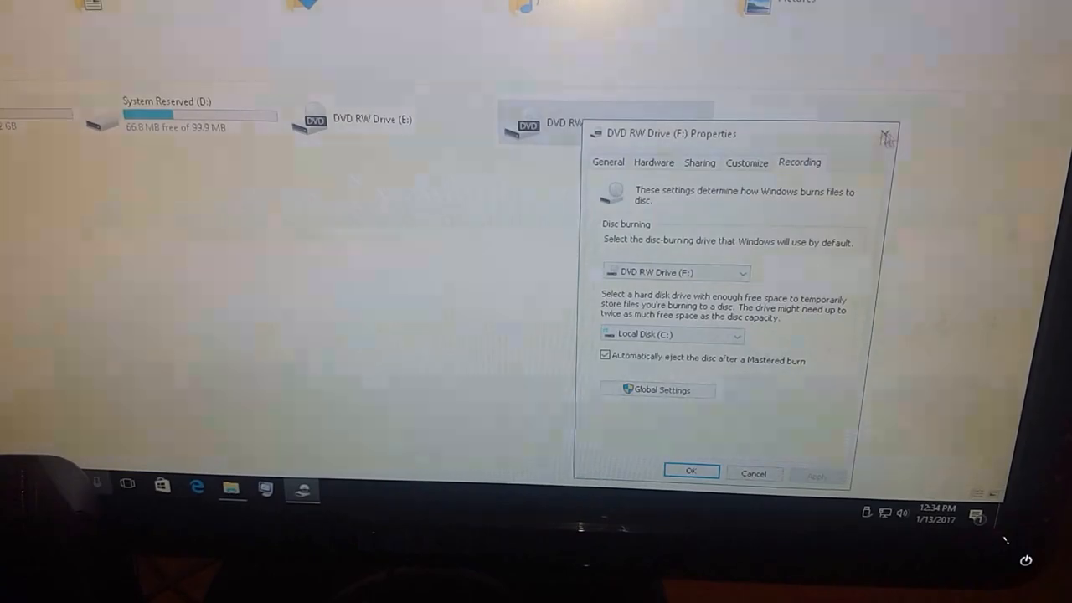